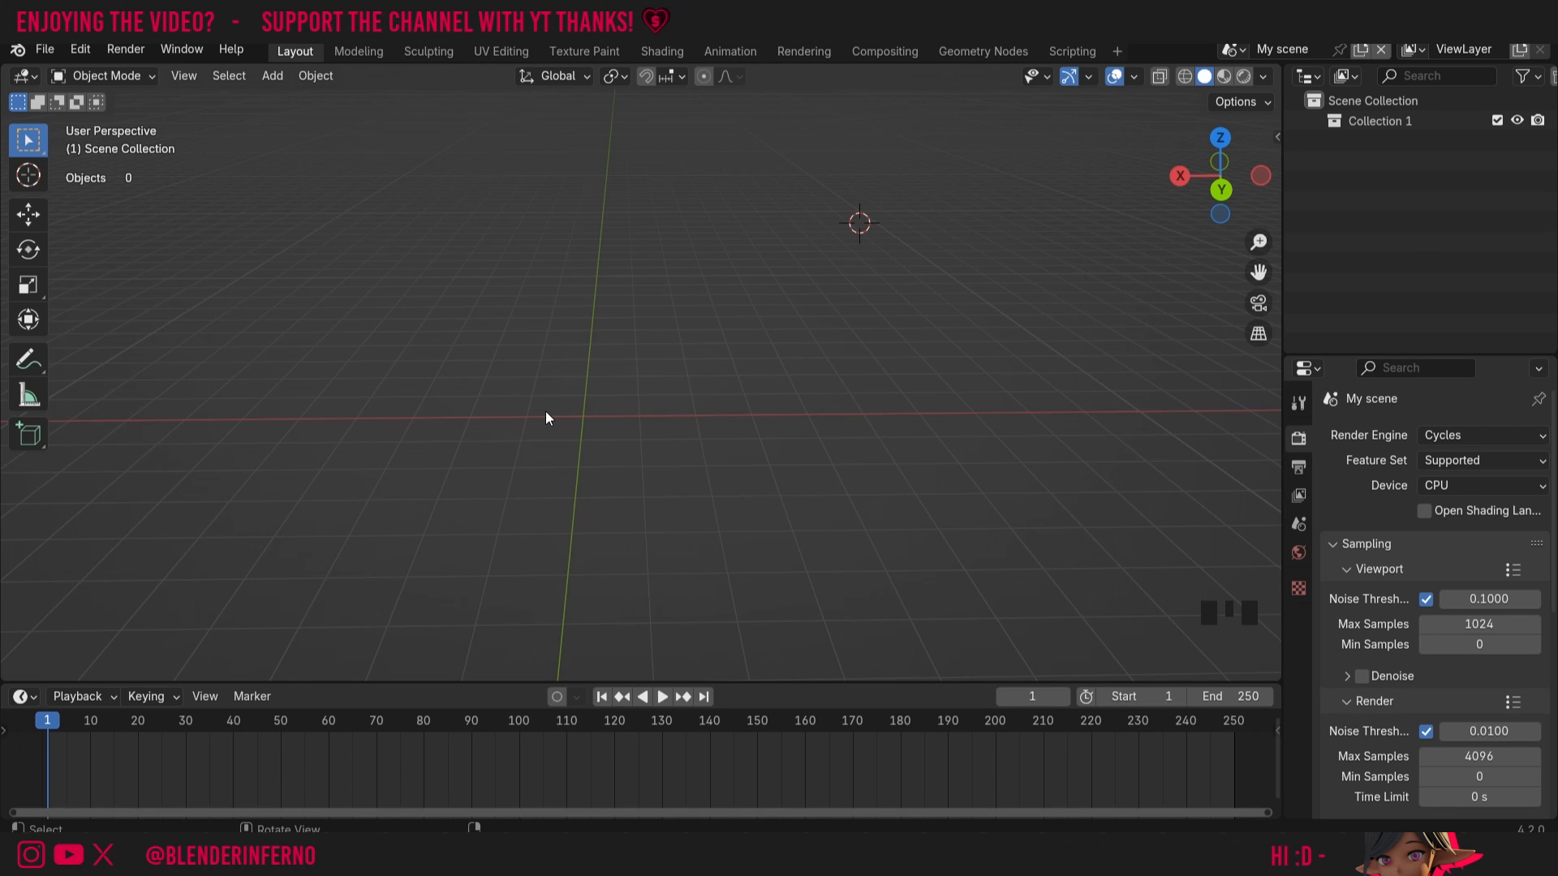
pyautogui.moveTo(550, 415)
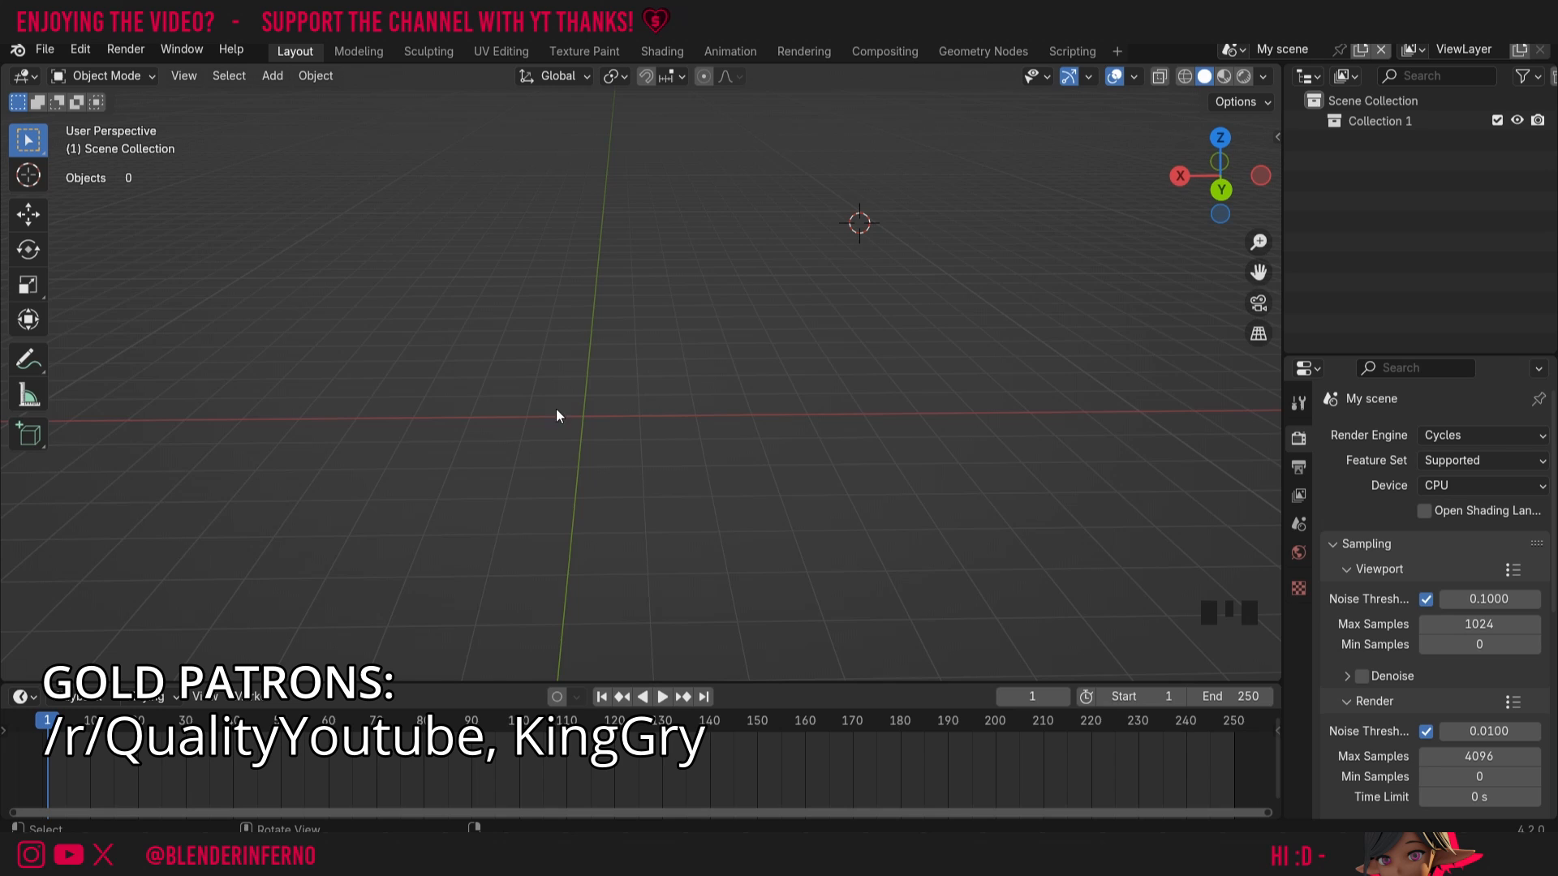
# - Add a default cube mesh to the empty scene at the world origin
pyautogui.press('shift+a')
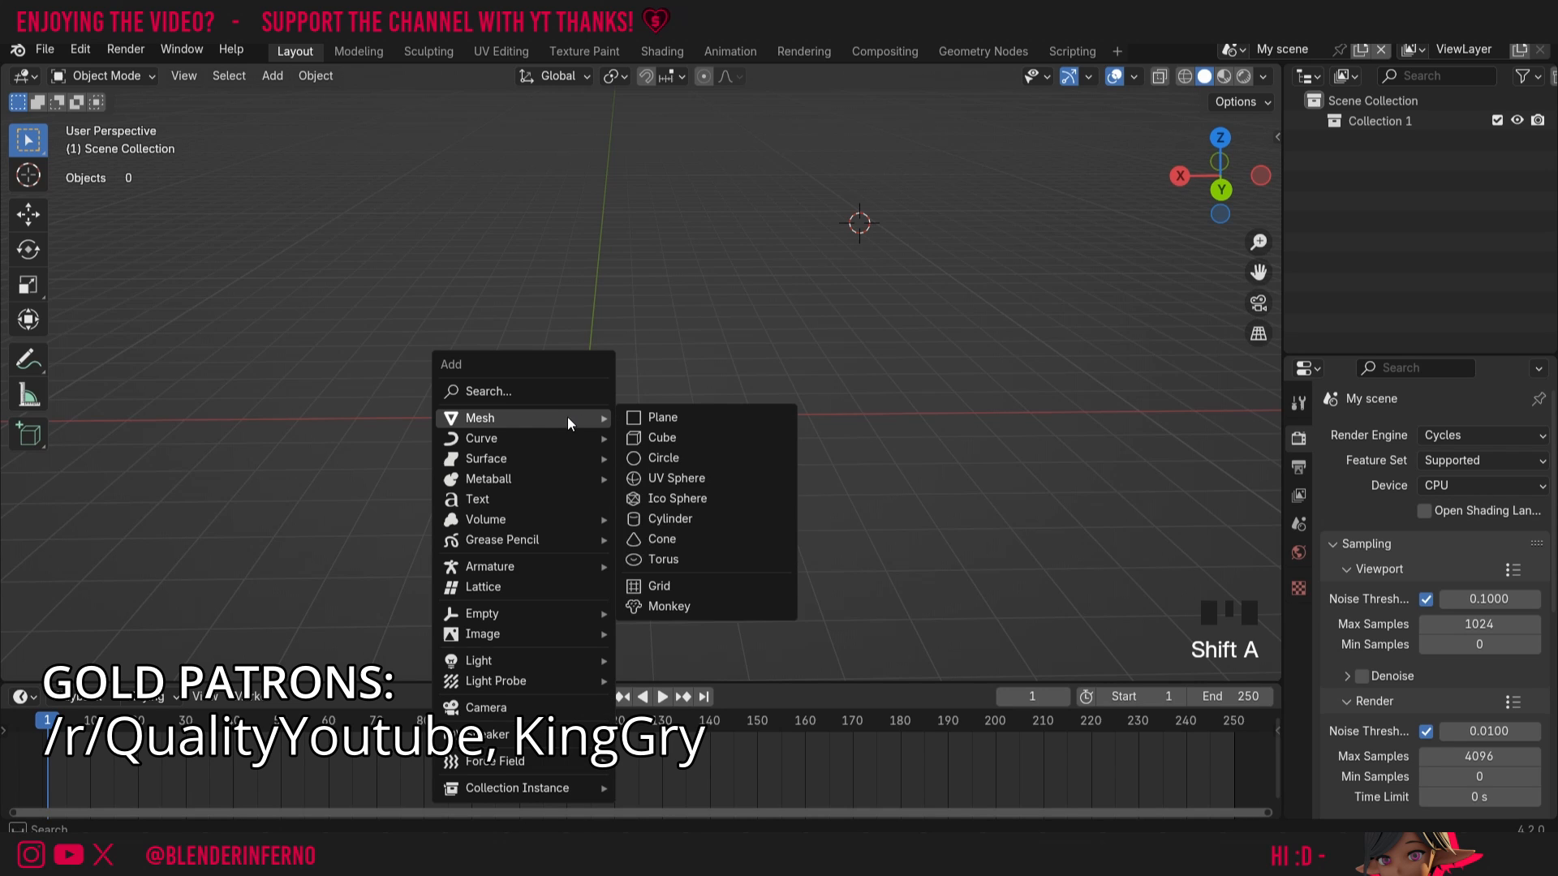
pyautogui.click(661, 437)
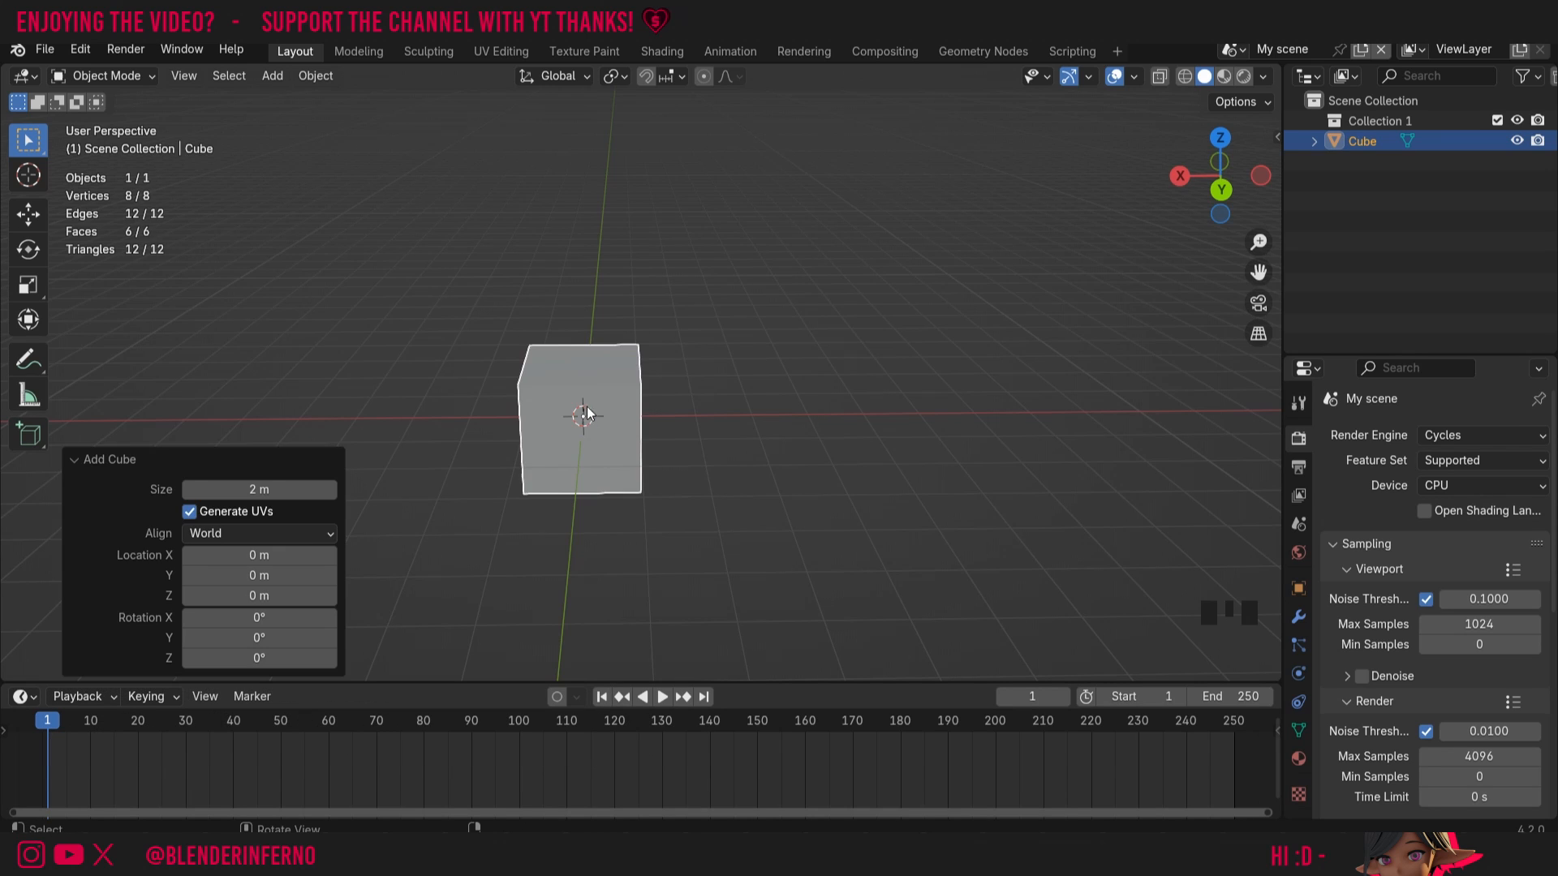
# - Switch the cube into Edit Mode for vertex-level editing
pyautogui.press('Tab')
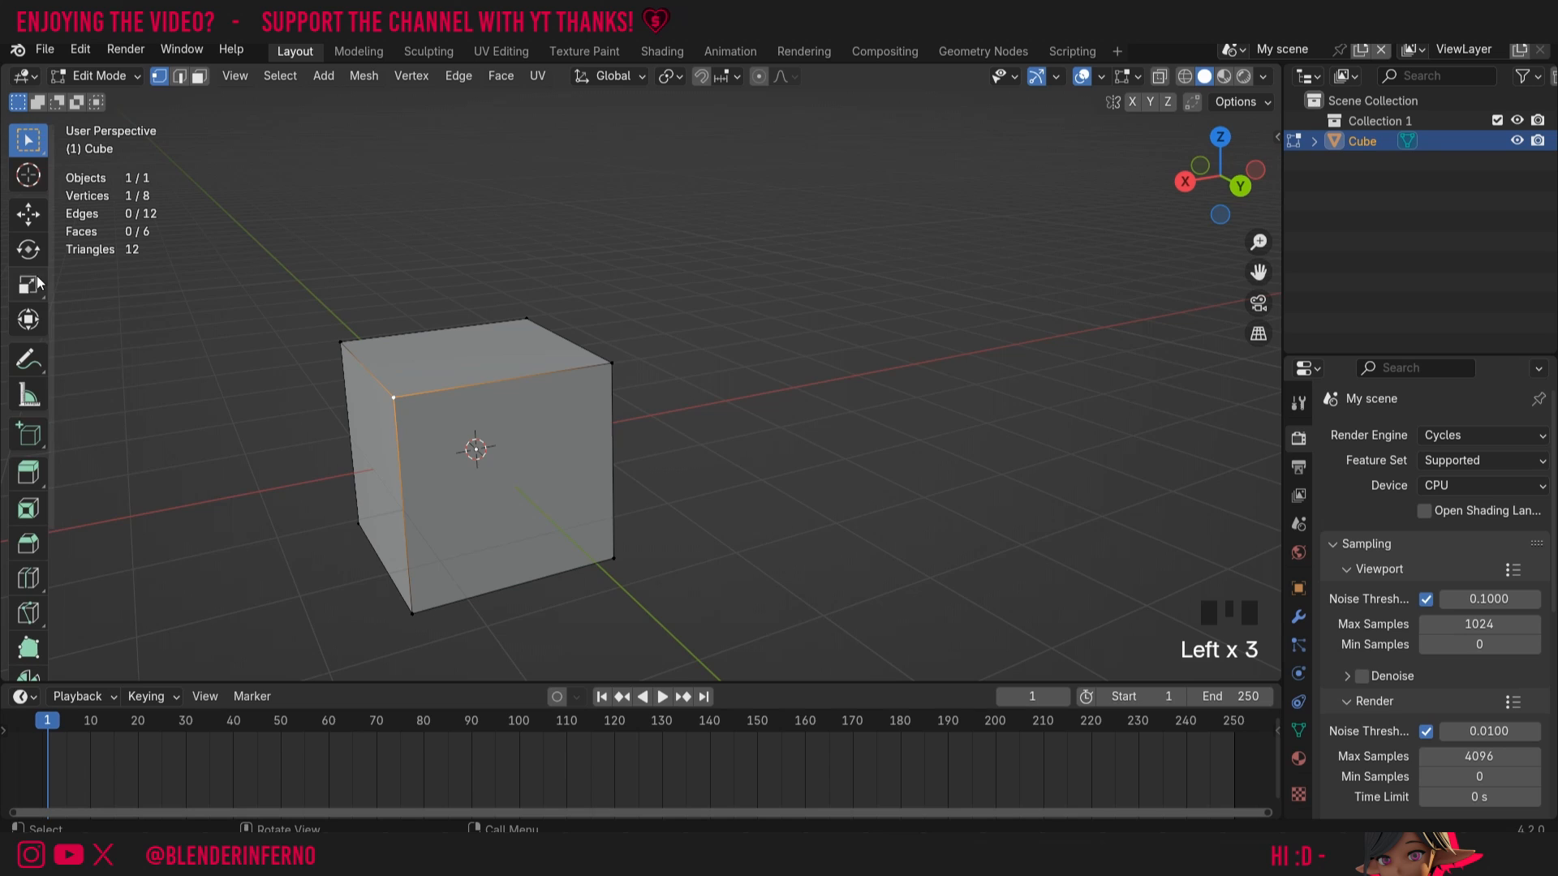
pyautogui.moveTo(29, 656)
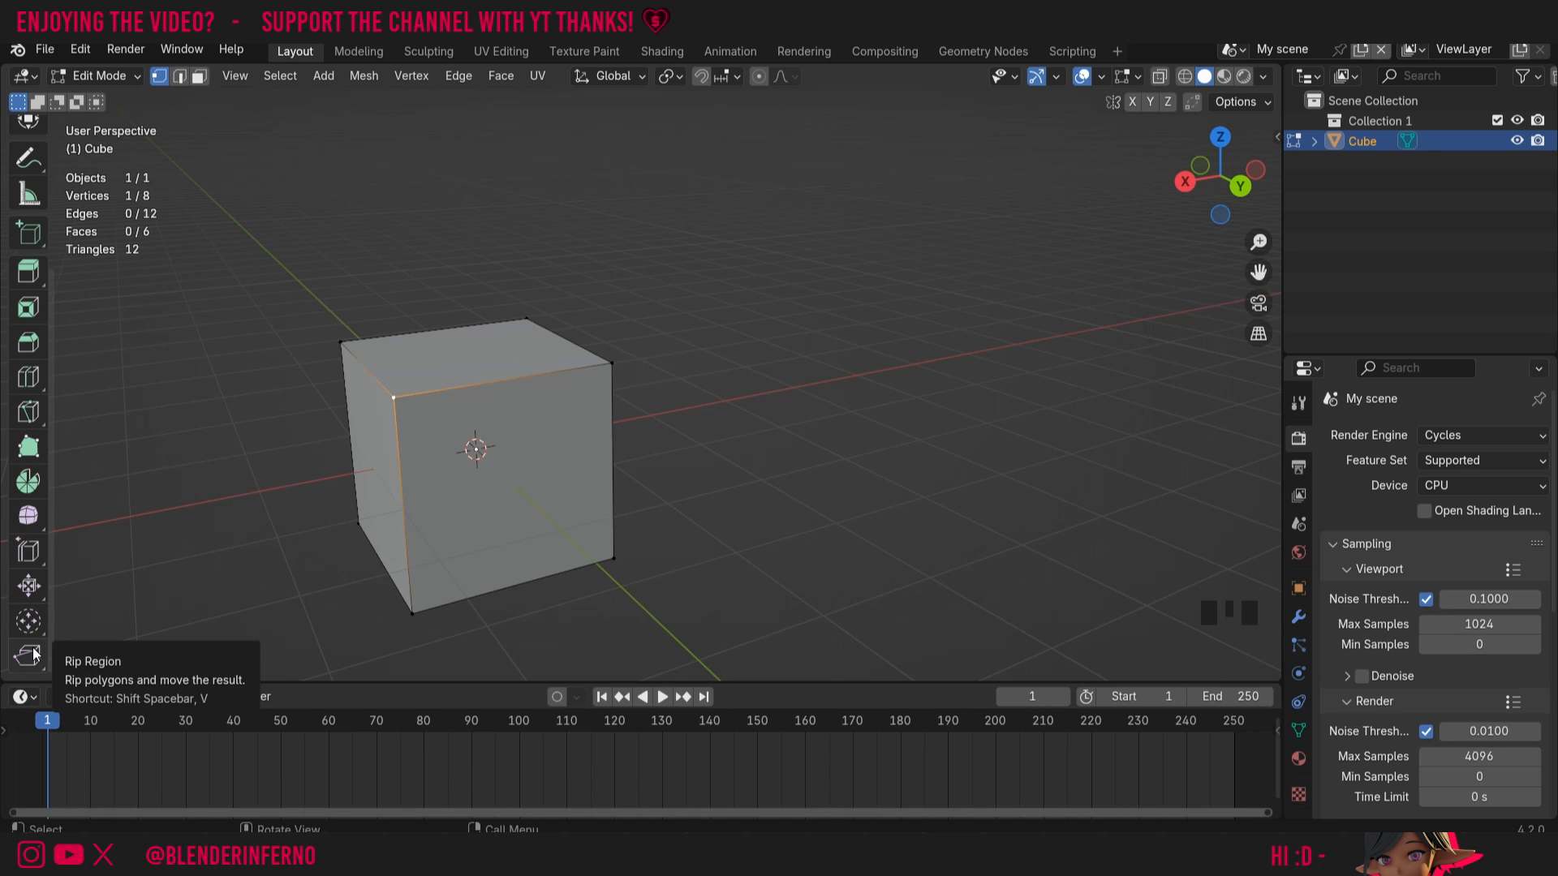
# - Rip the front top corner vertex loose with Rip Region and pull it outward
pyautogui.click(28, 656)
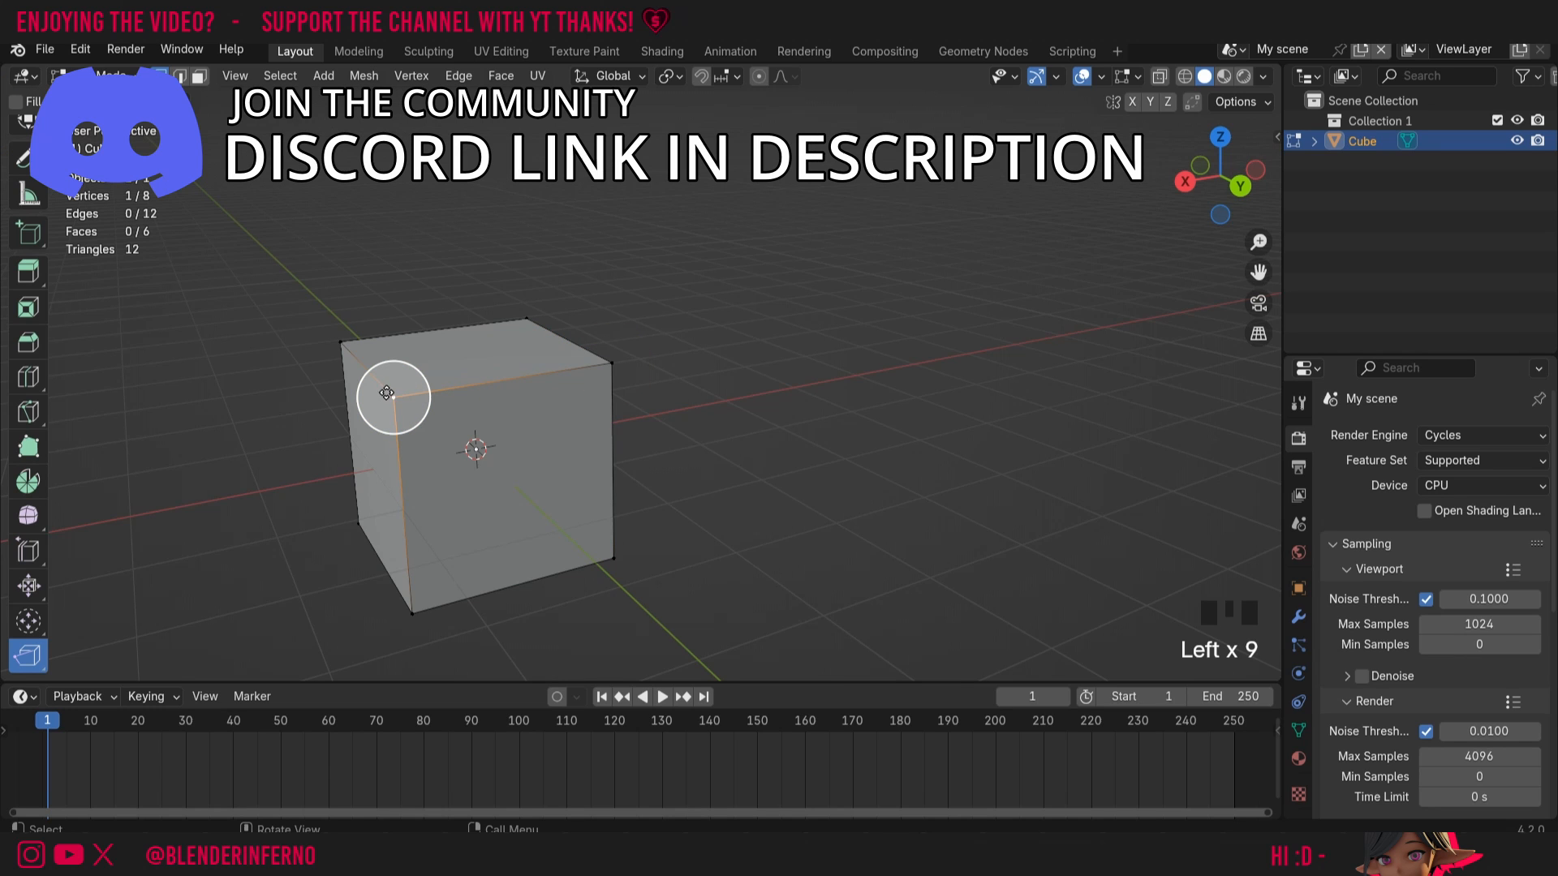
pyautogui.moveTo(388, 394); pyautogui.dragTo(331, 338)
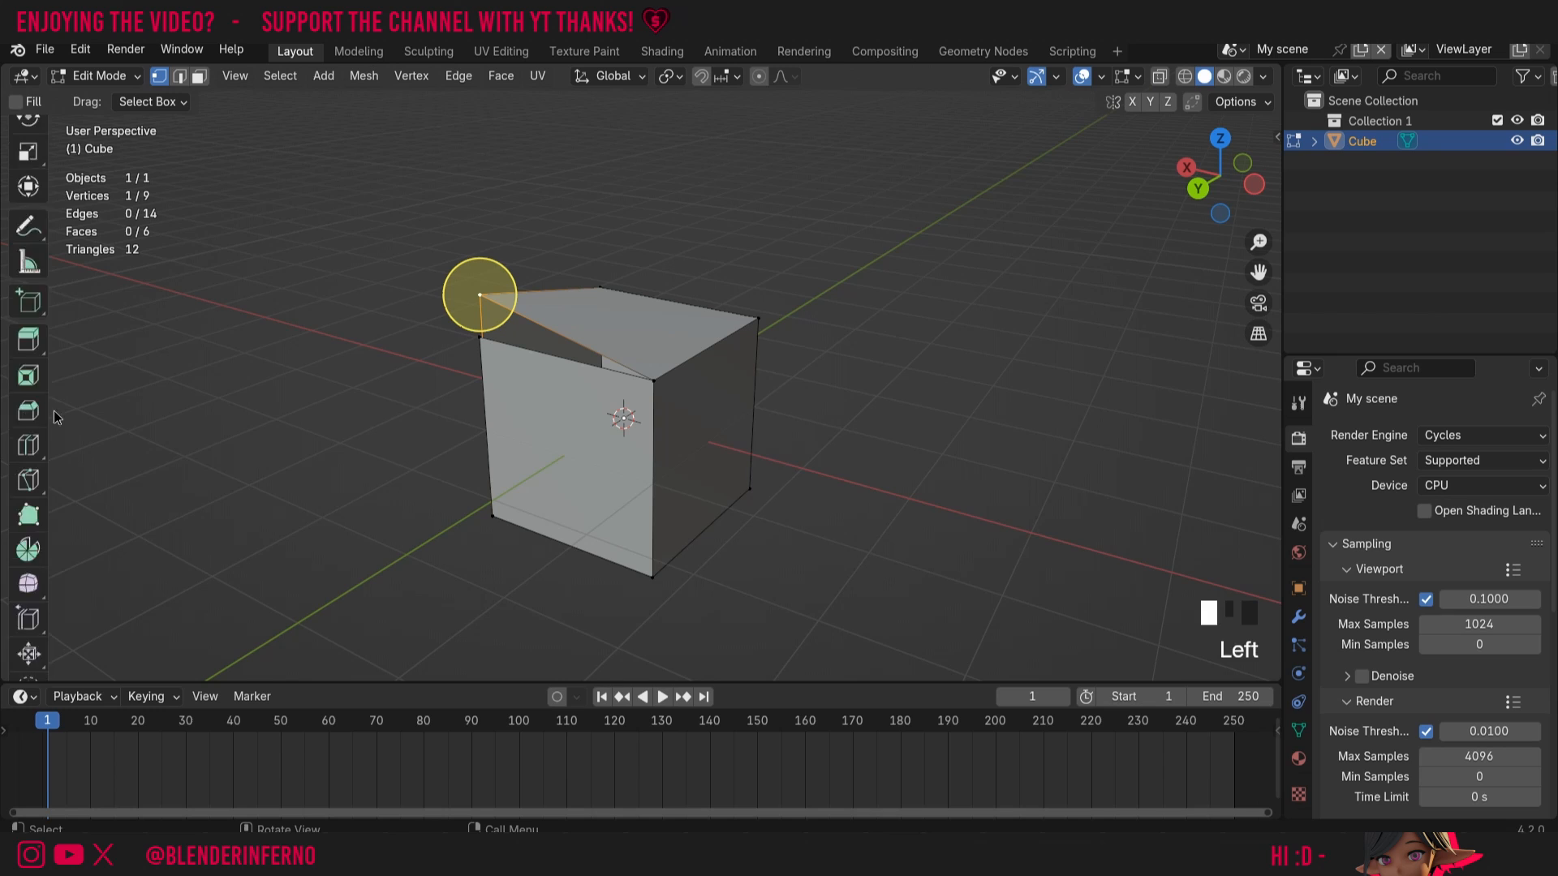
pyautogui.moveTo(28, 136)
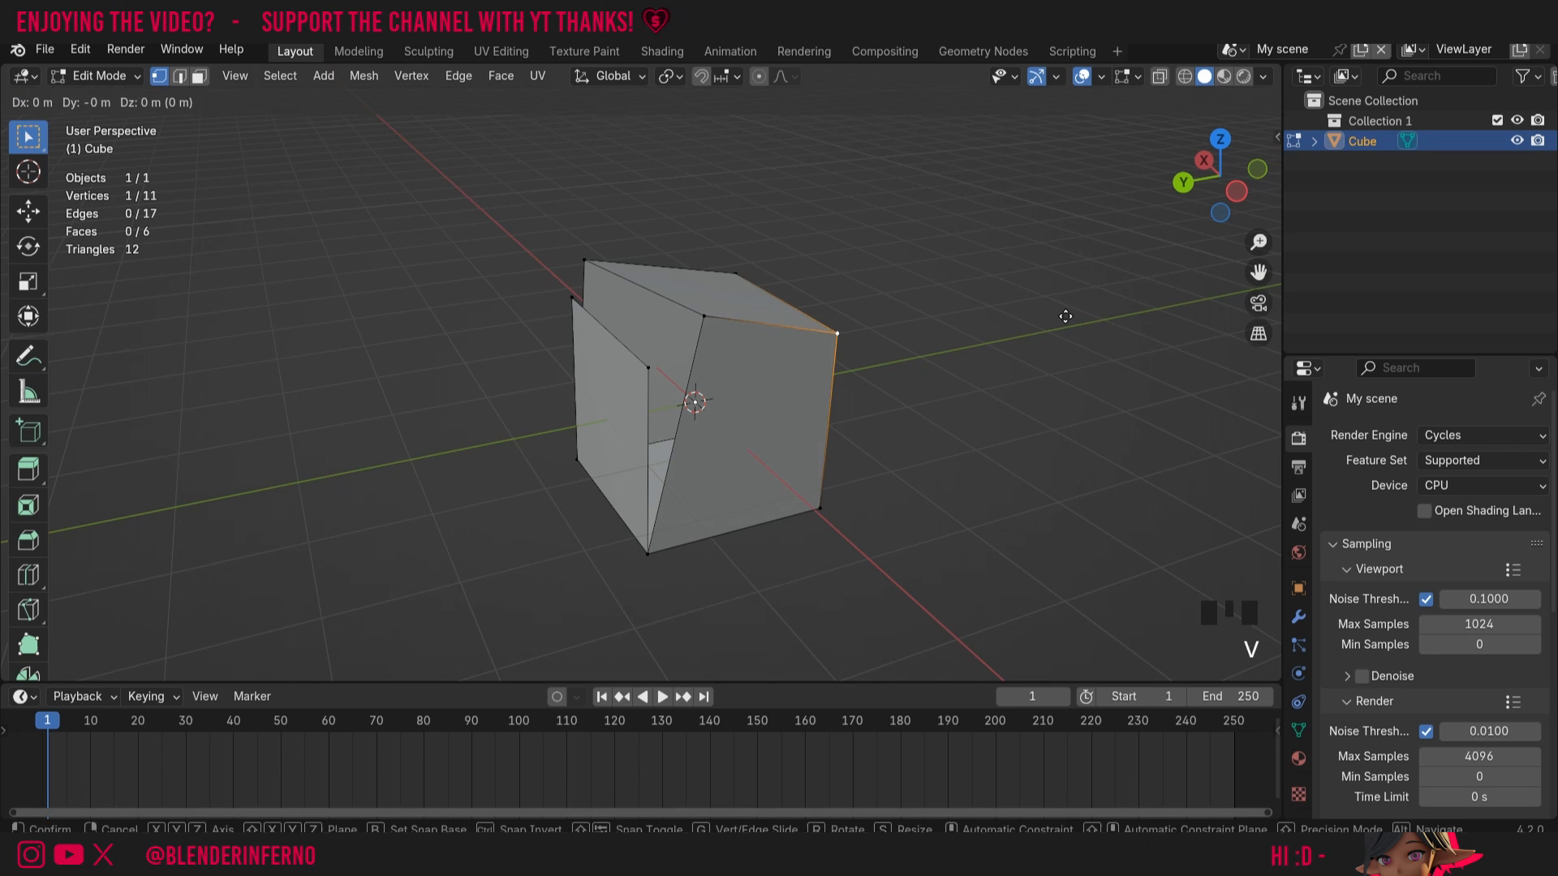
# - Rip a second top corner and pull it upward into another flap
pyautogui.moveTo(834, 333); pyautogui.dragTo(842, 236)
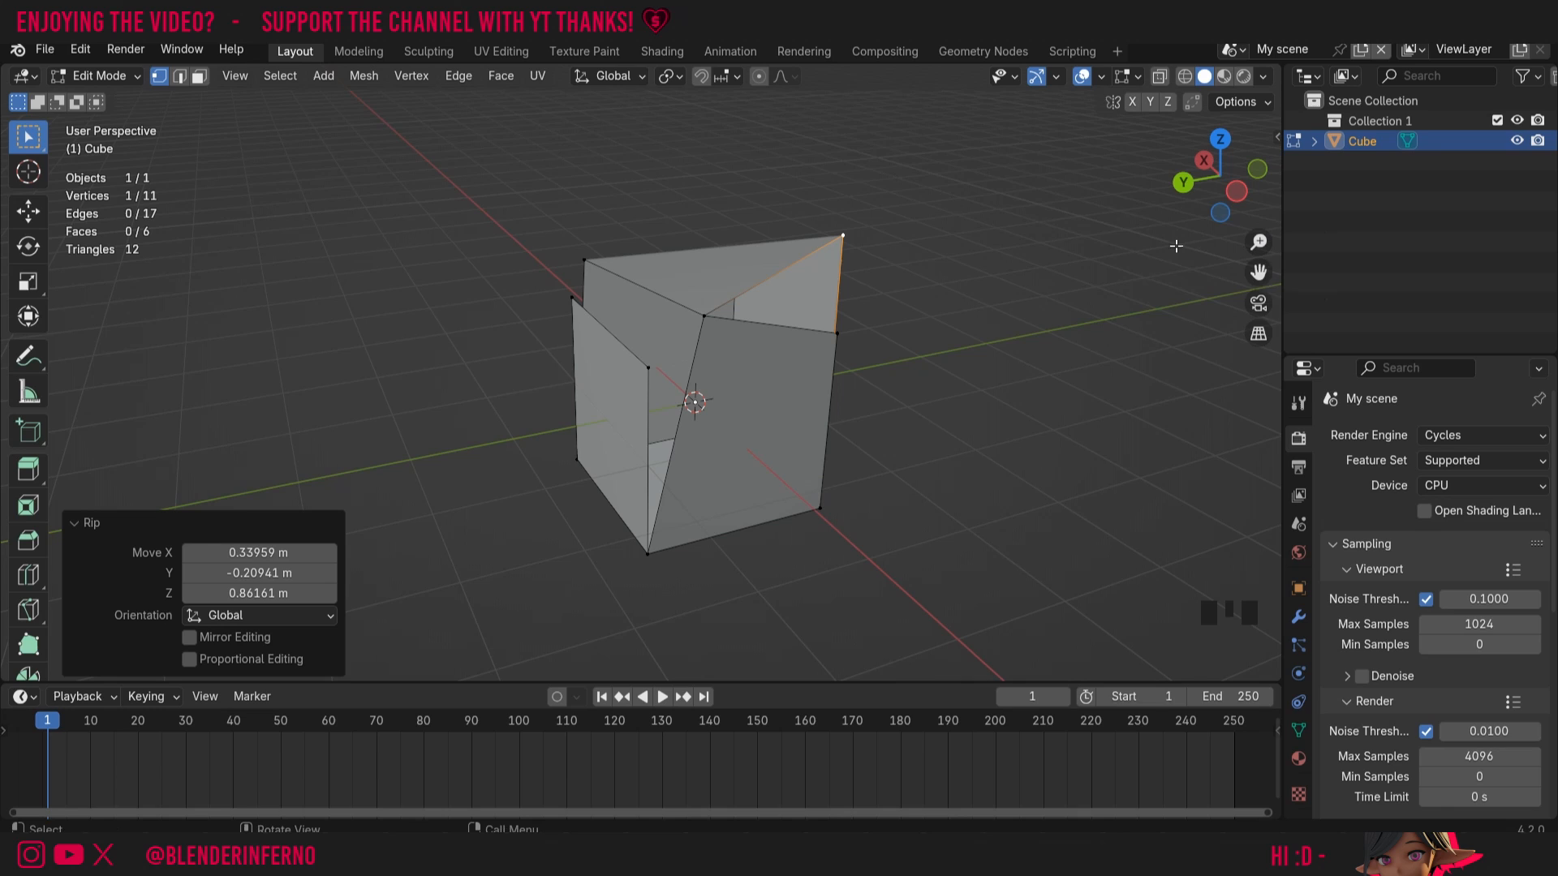
pyautogui.moveTo(1188, 275)
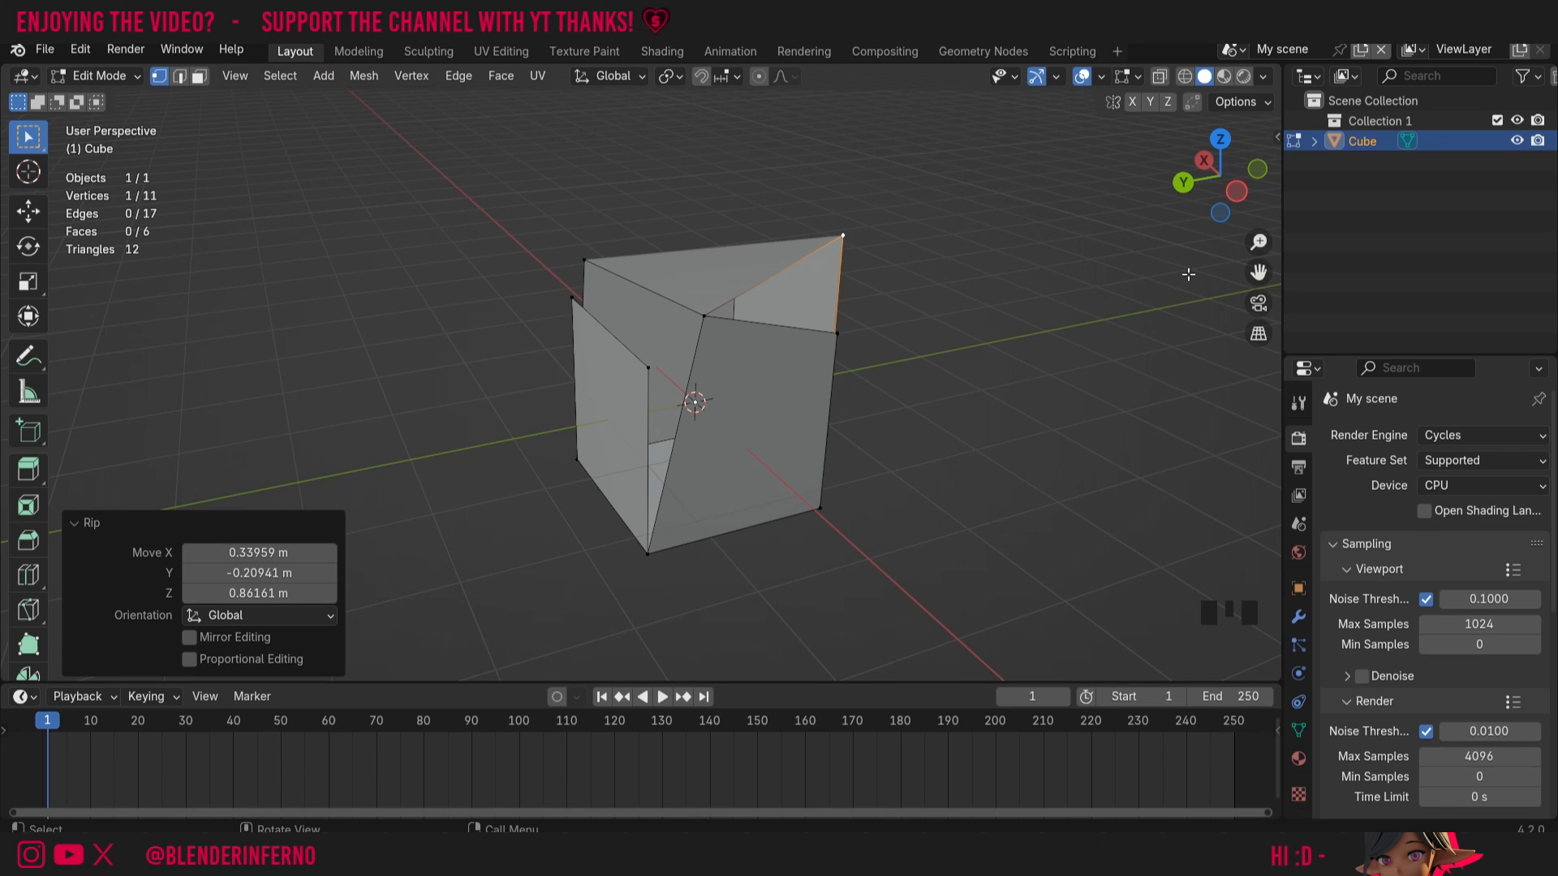